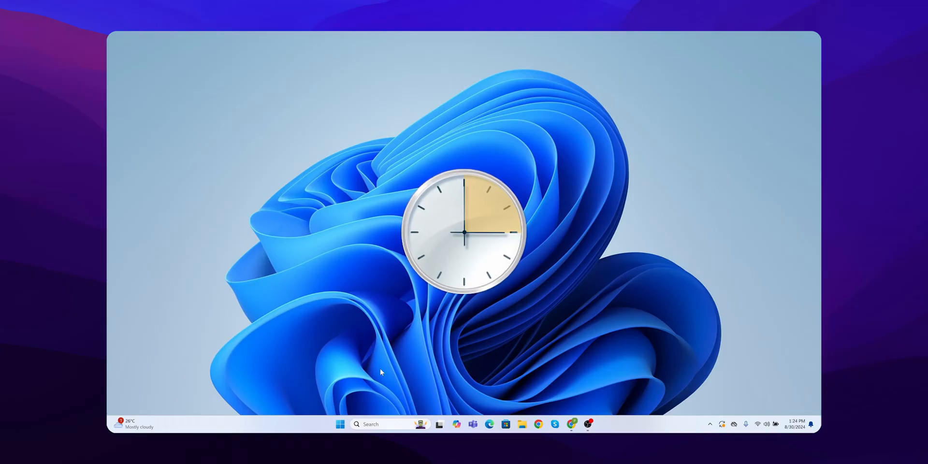
Find Task Scheduler via Windows Search for 'task' and launch it
left_click(382, 423)
type("task")
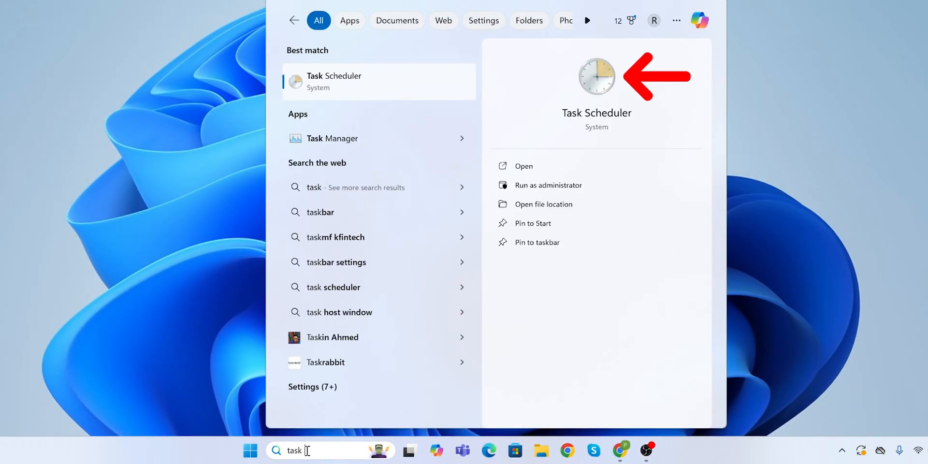
left_click(523, 165)
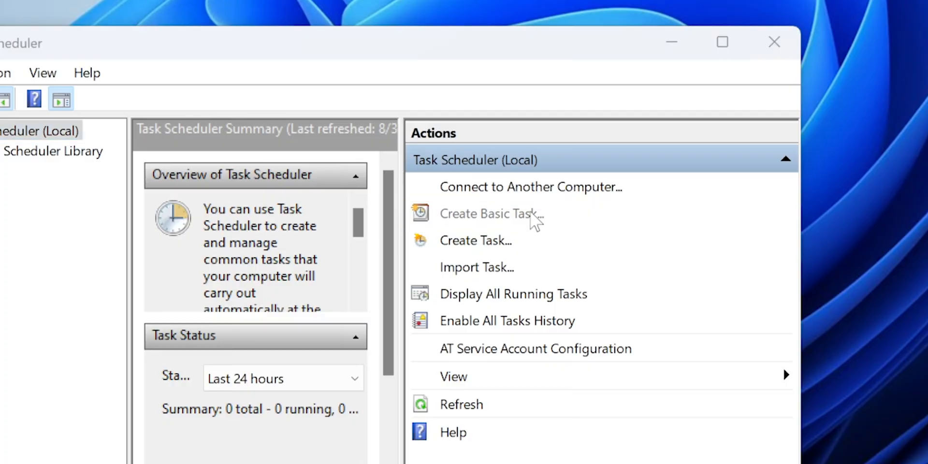
Start a basic task 'System Shutdown' described 'Schedule Automatic shutdown for my' and continue to the trigger
left_click(492, 215)
type("System Shutdown")
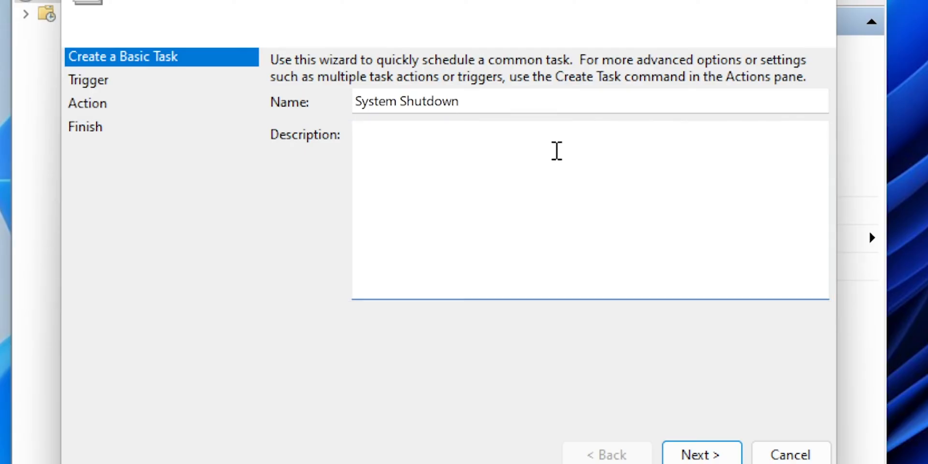
type("Schedule Automatic shutdown for my")
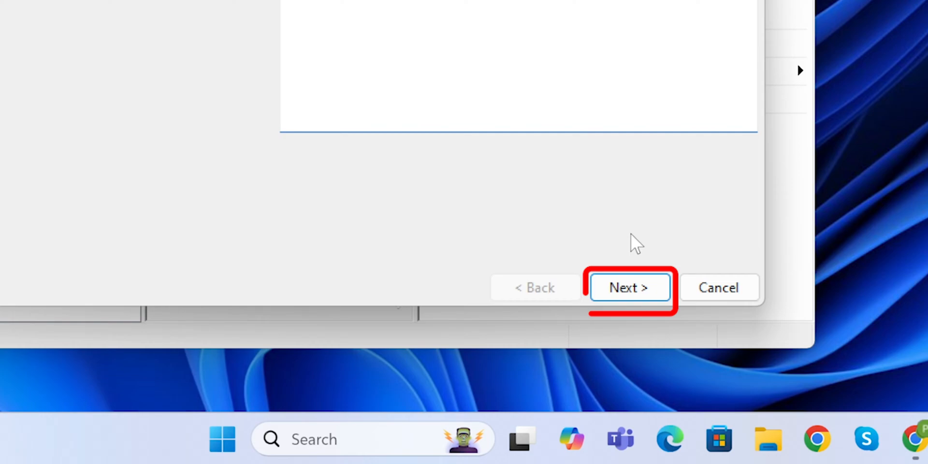
left_click(629, 287)
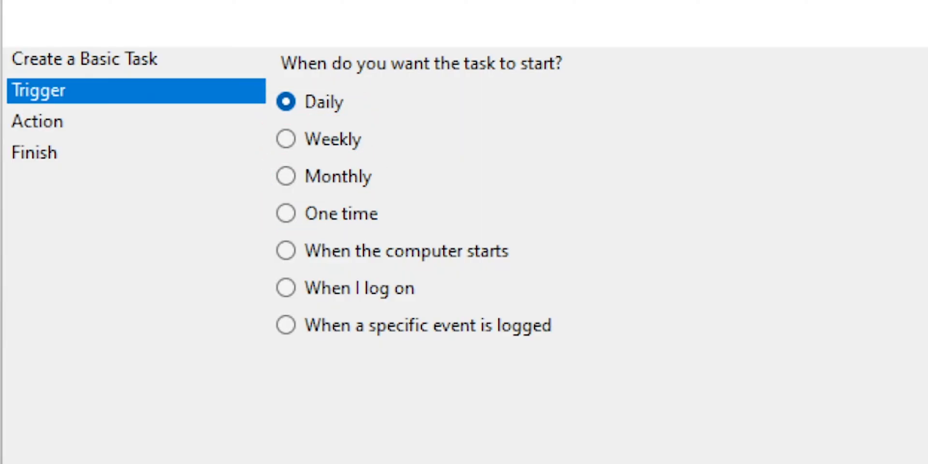
Set a one-time trigger starting at 9:30 PM and continue to the action choice
left_click(284, 214)
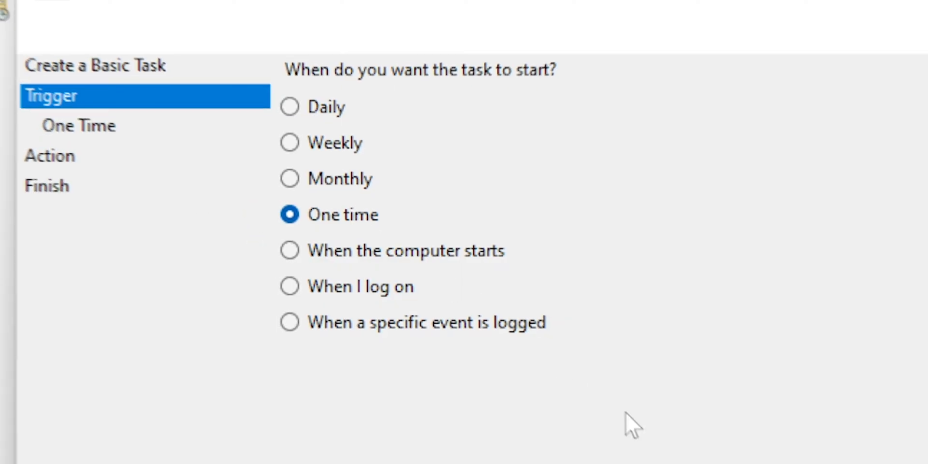
left_click(649, 436)
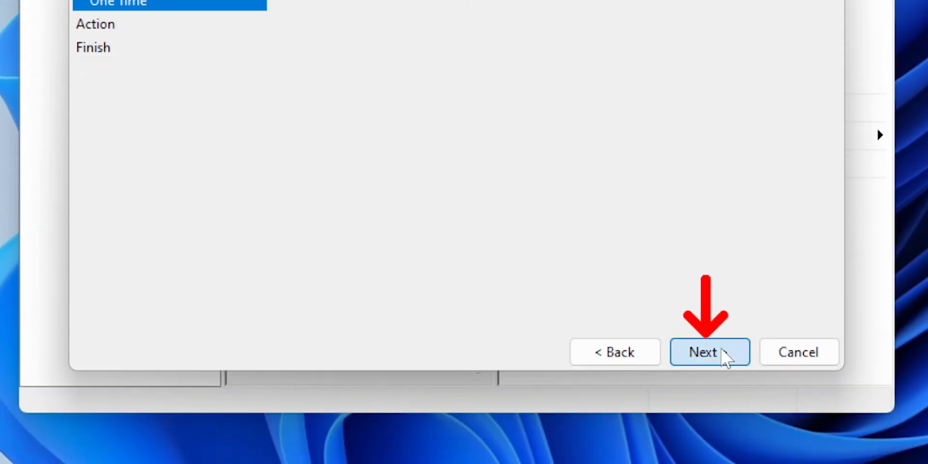
left_click(708, 352)
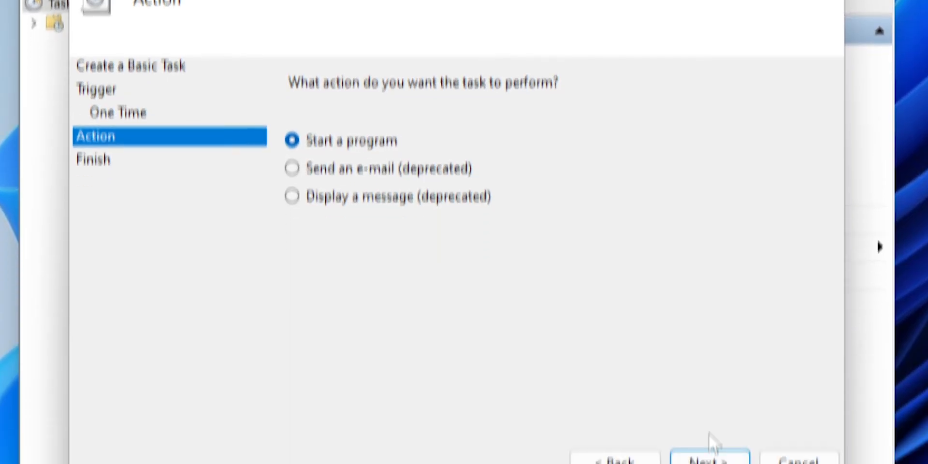
Have the action start the program Shutdown with arguments -s -f -t 0 and reach the summary
left_click(709, 459)
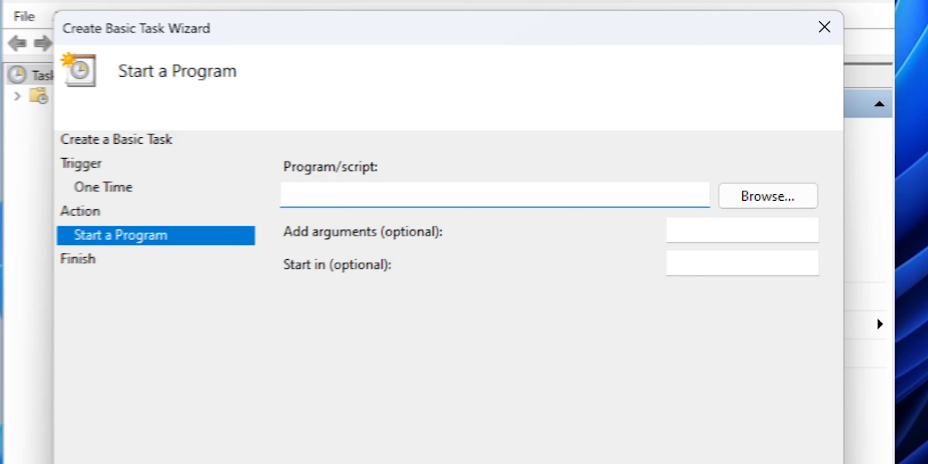
type("Shutd")
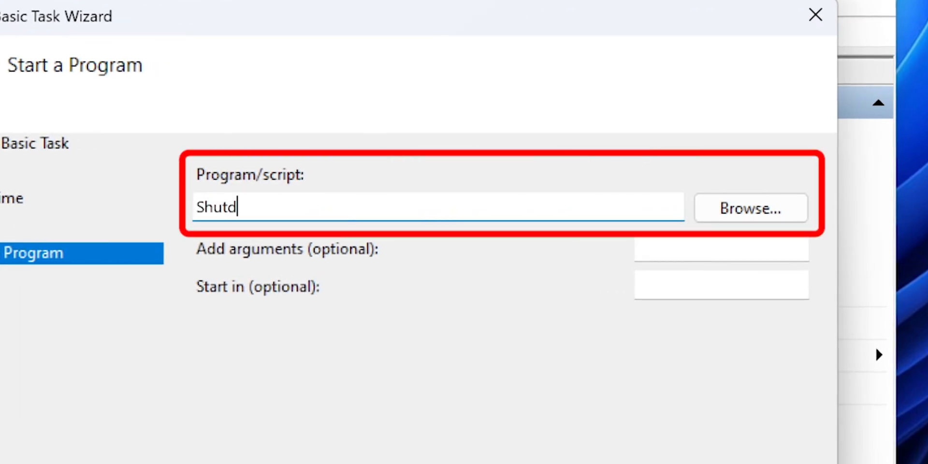
type("own")
left_click(722, 250)
type("-s -f -t 0")
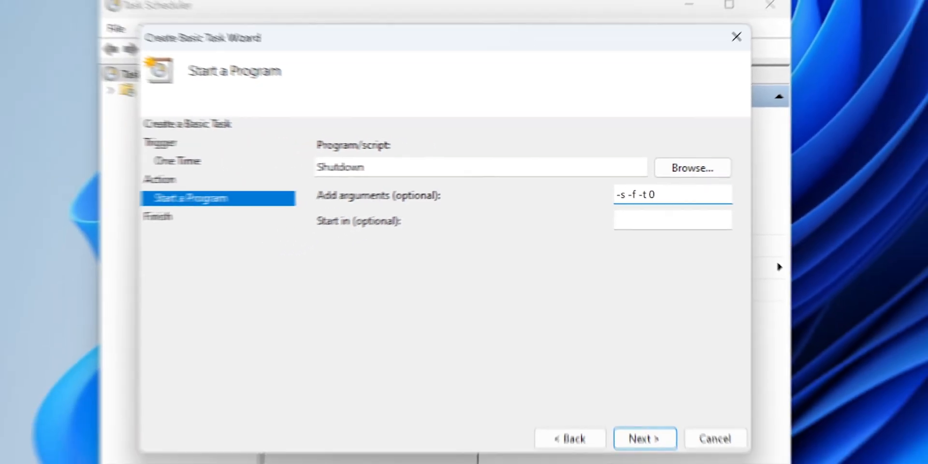
left_click(645, 439)
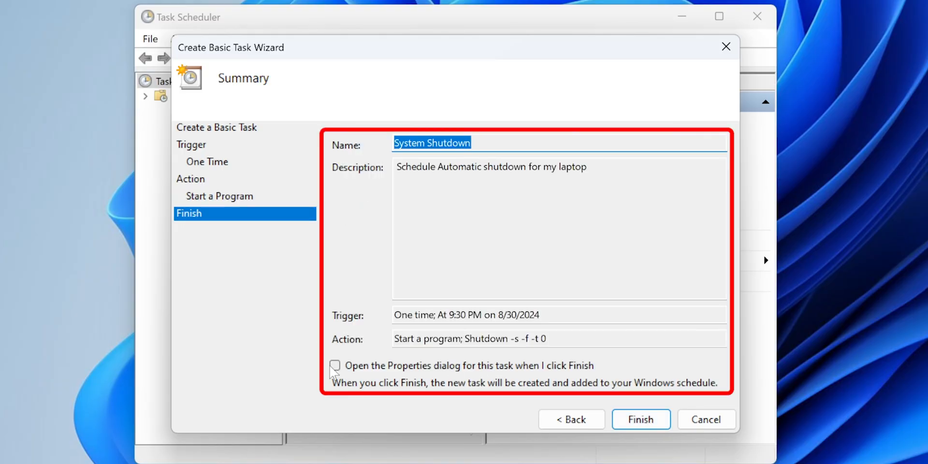
Request the Properties dialog on finish and create the System Shutdown task
left_click(336, 365)
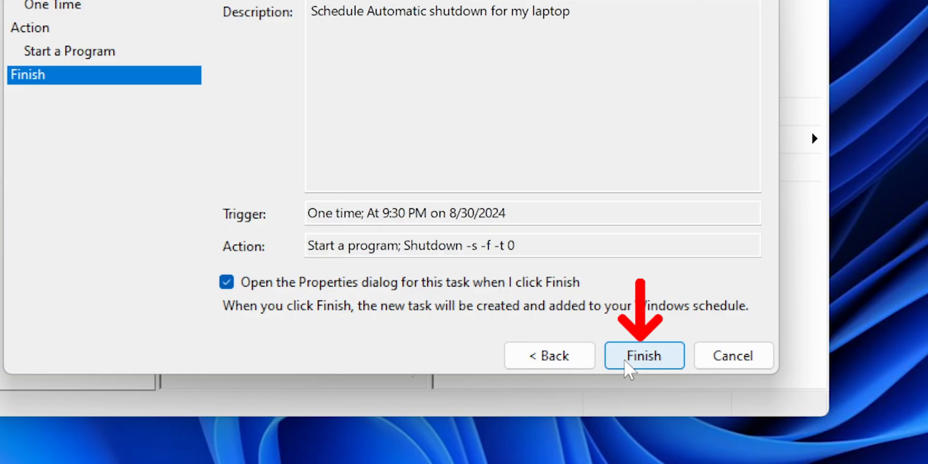
left_click(644, 355)
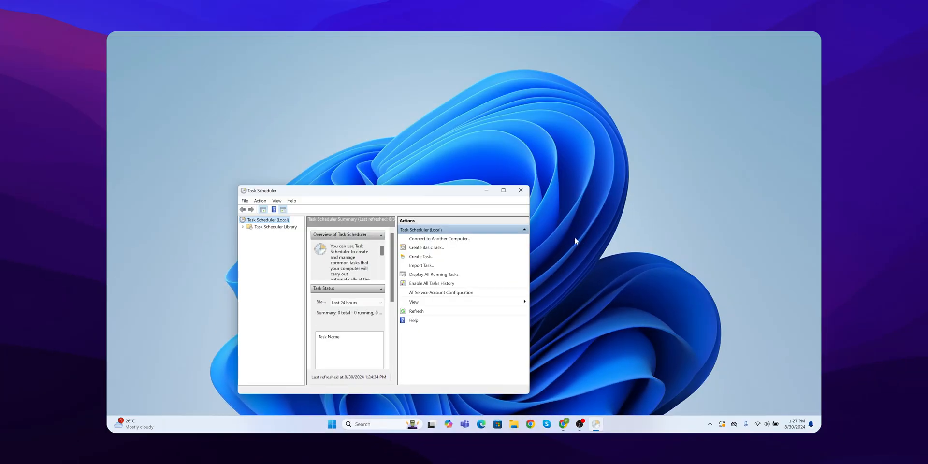